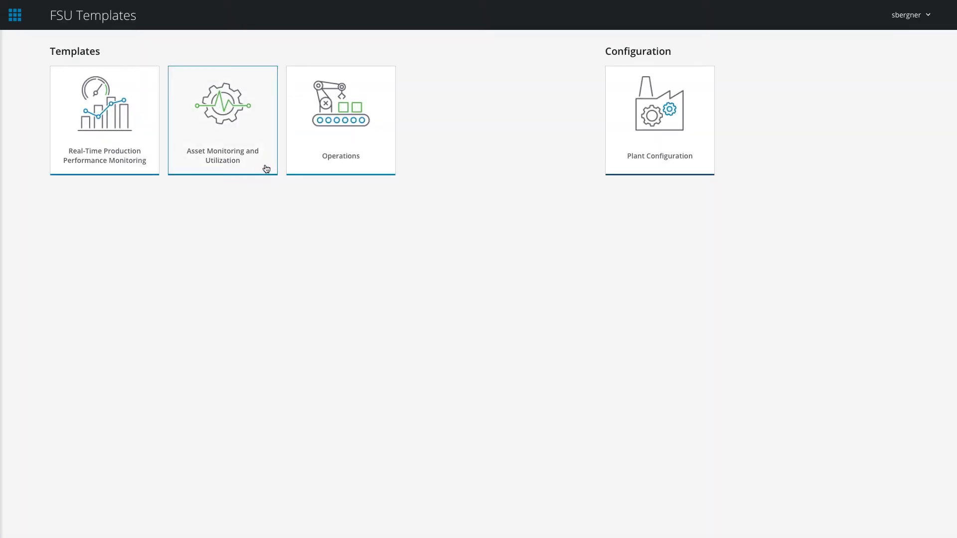
Step: Enter the Asset Monitoring and Utilization template from its tile
left_click(223, 120)
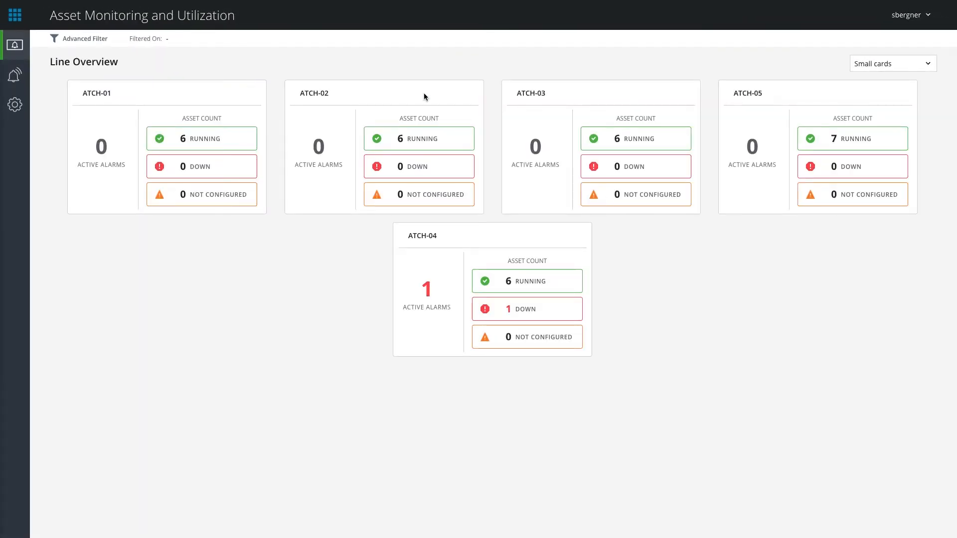
mouse_move(456, 213)
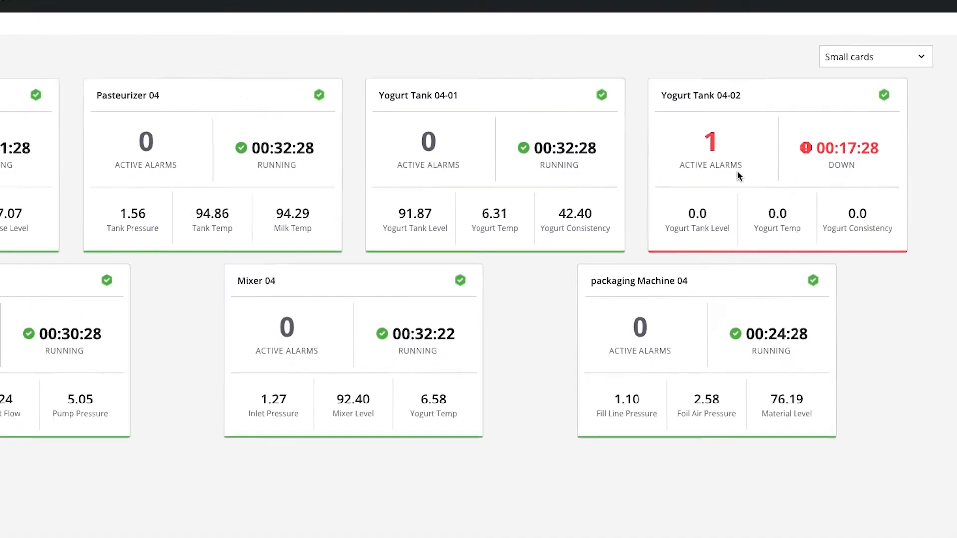
Step: Switch the ATCH-04 asset overview to Large cards
left_click(891, 63)
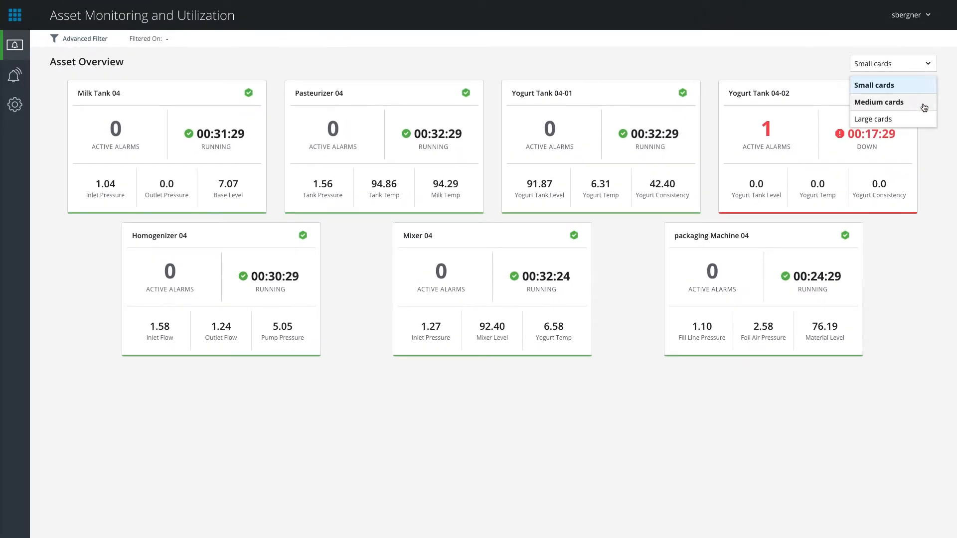
left_click(873, 118)
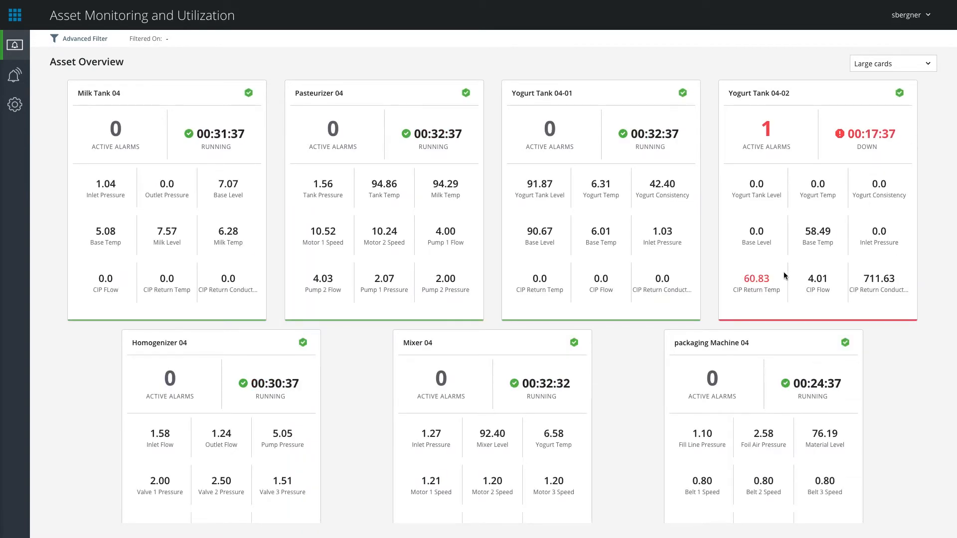
mouse_move(779, 304)
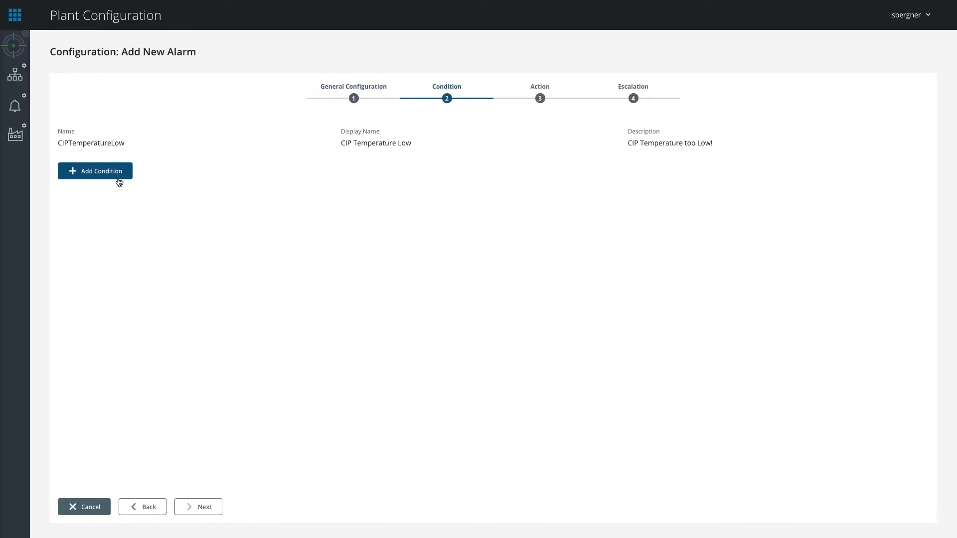
Step: Add a new alarm condition and bring up the Filter By Attribute dialog for Yogurt Tank 04-02
left_click(95, 171)
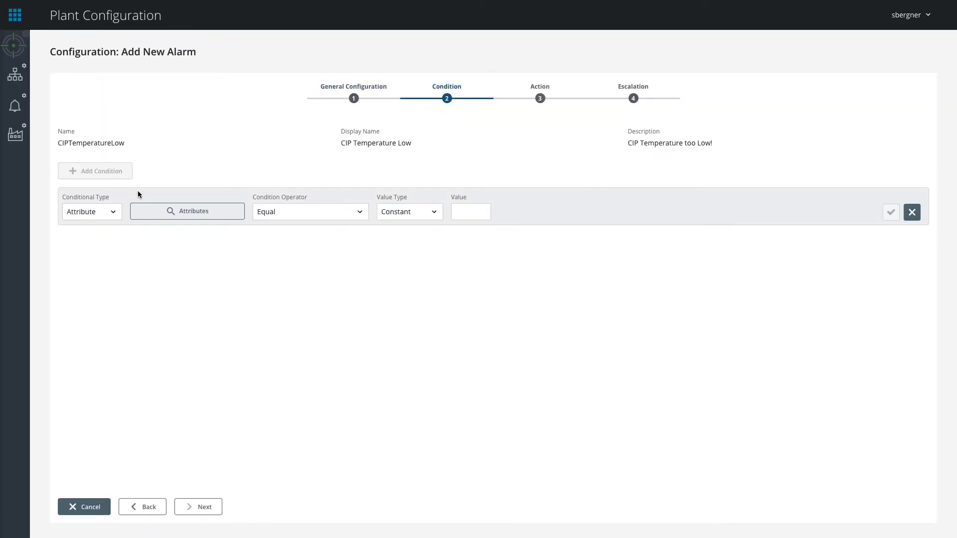
left_click(192, 211)
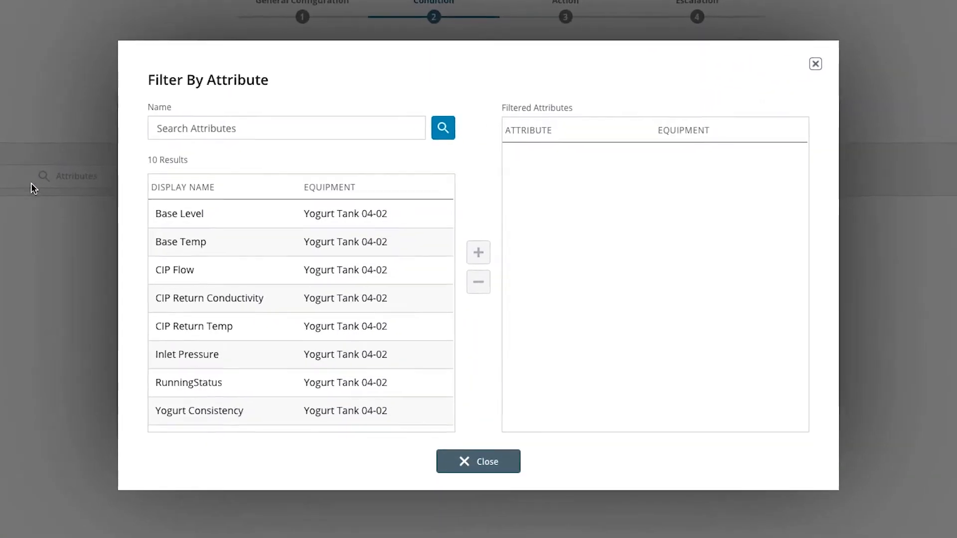
left_click(477, 251)
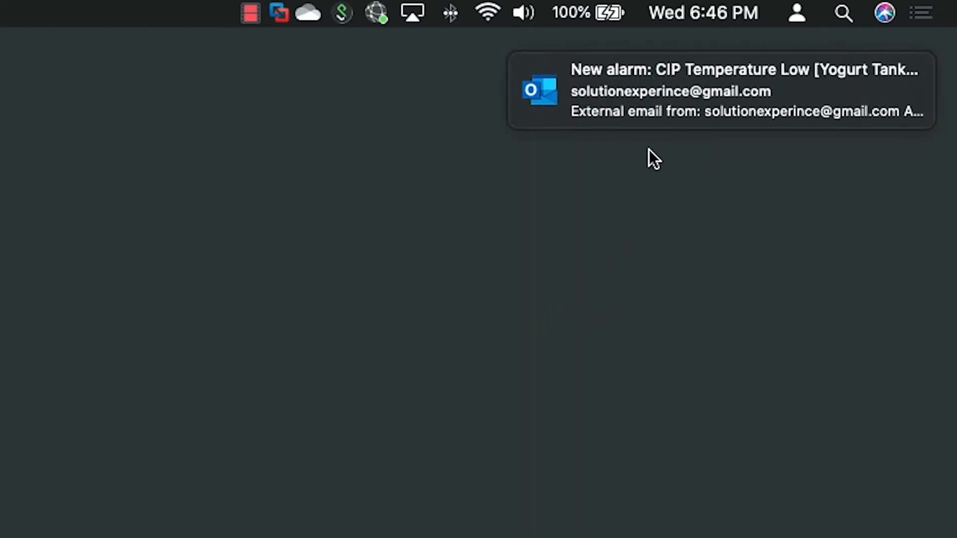
Step: Read the CIP Temperature Low alarm email and follow its Acknowledge Alarm Event link
left_click(719, 90)
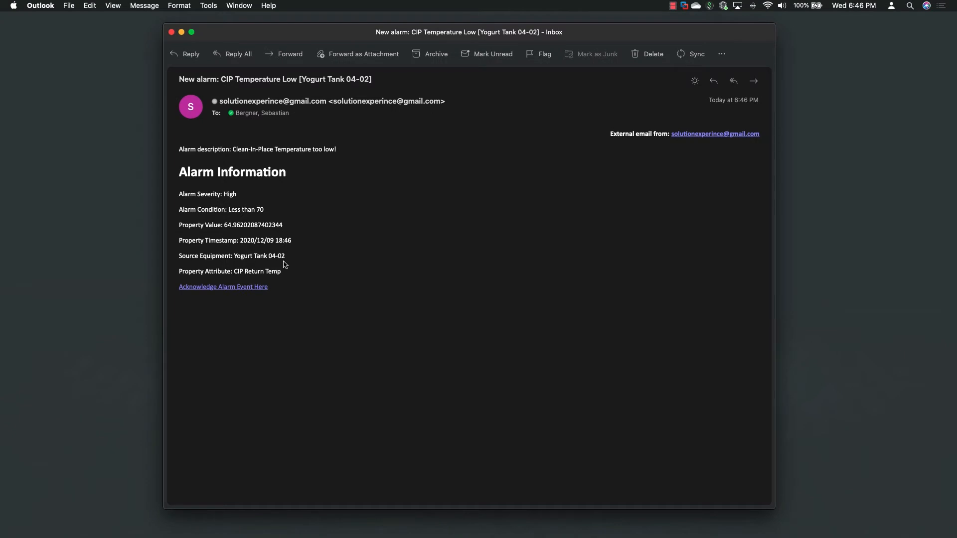
mouse_move(259, 291)
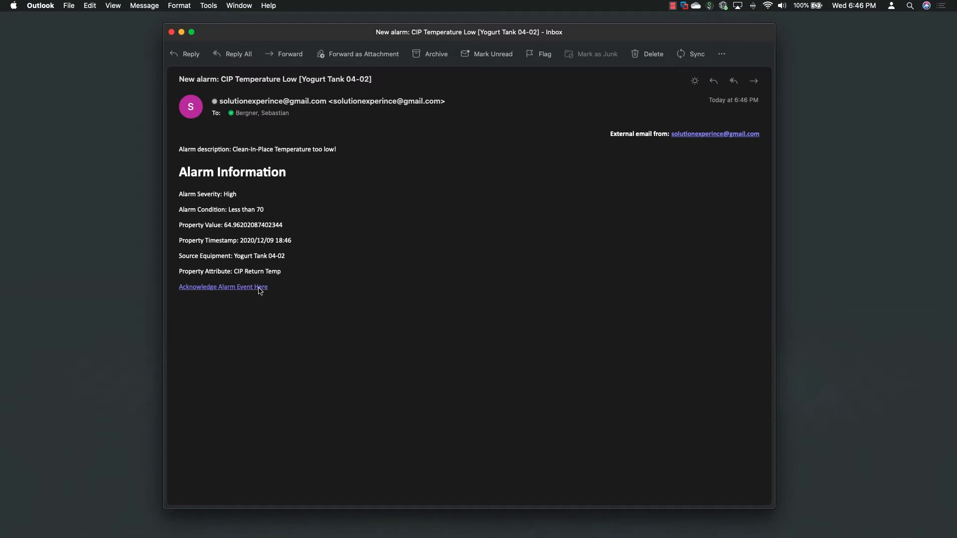
left_click(222, 287)
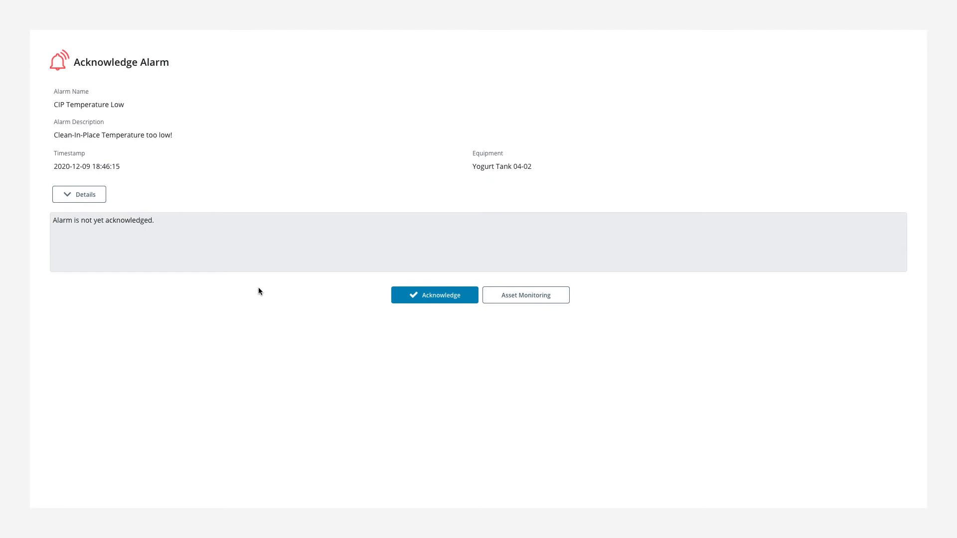
mouse_move(151, 234)
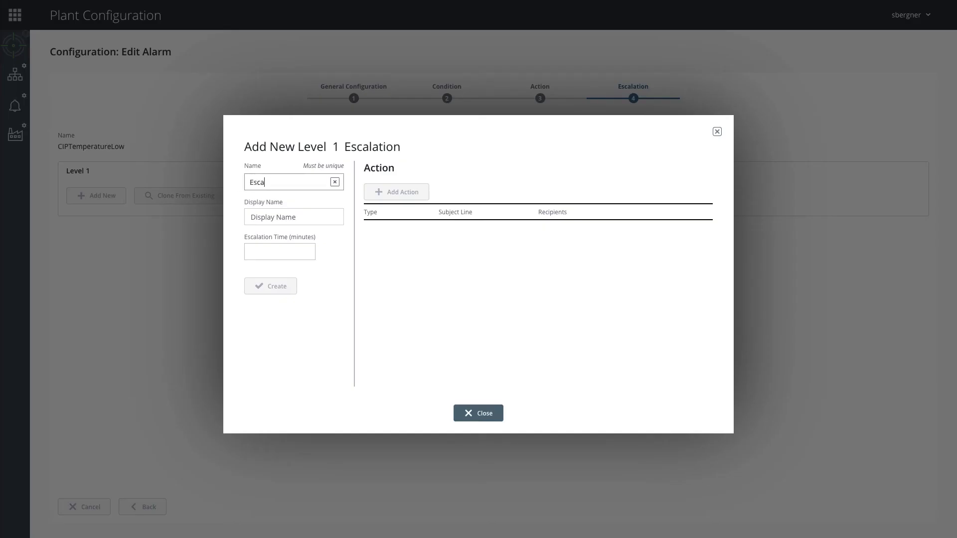
Step: Name the level 1 escalation EscalationEmail1 with a 60-minute escalation time
type("EscalationEmail1")
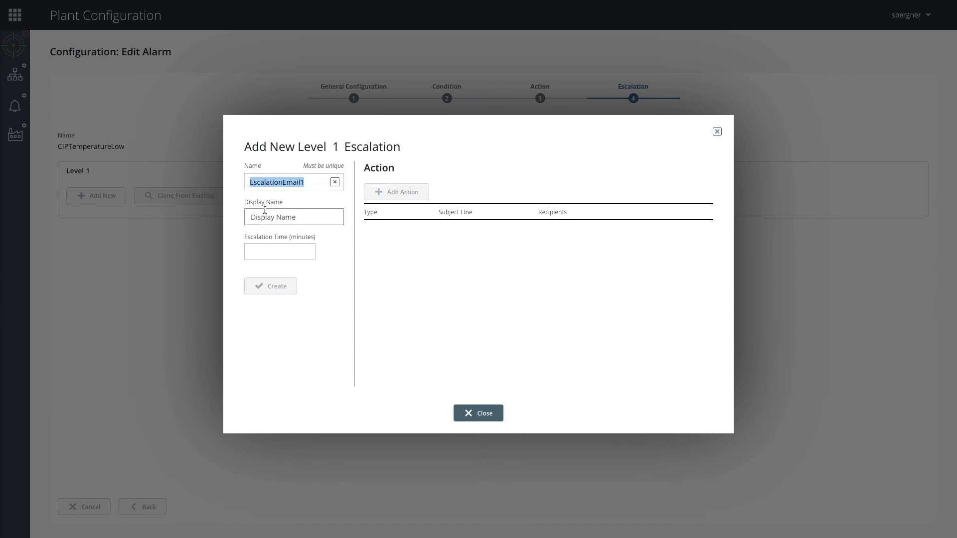
type("60")
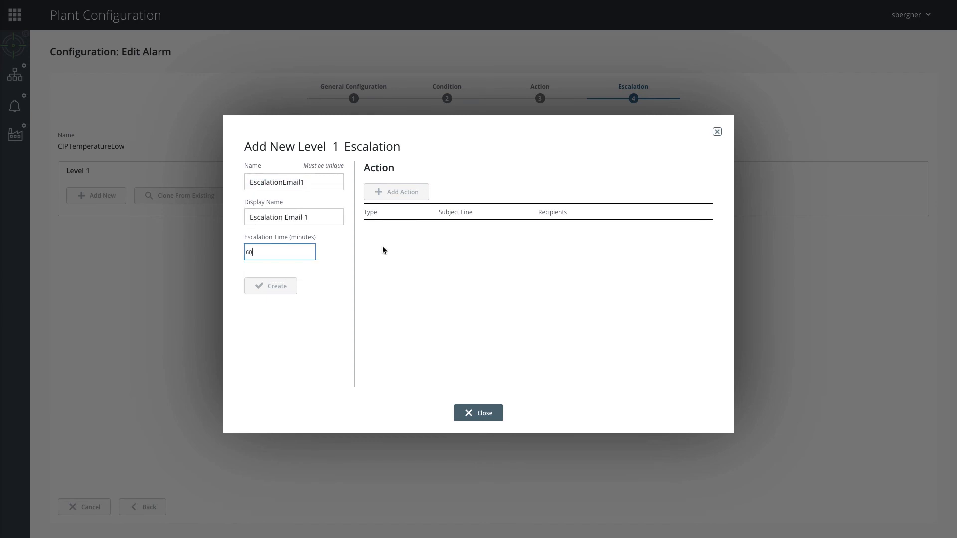